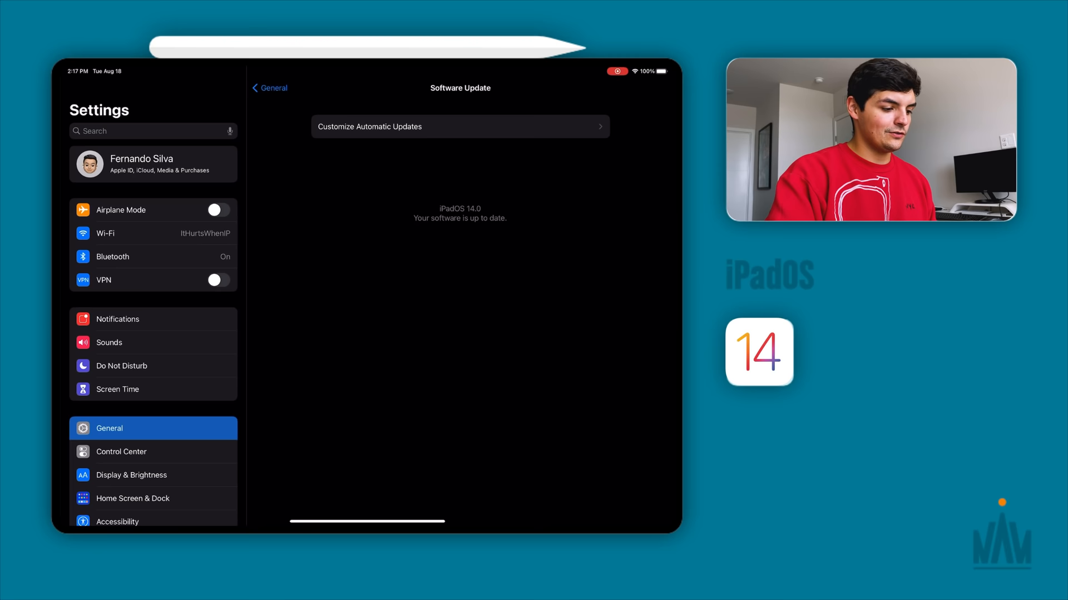
Leave Software Update showing iPadOS 14.0 up to date and go to the Home Screen.
click(269, 88)
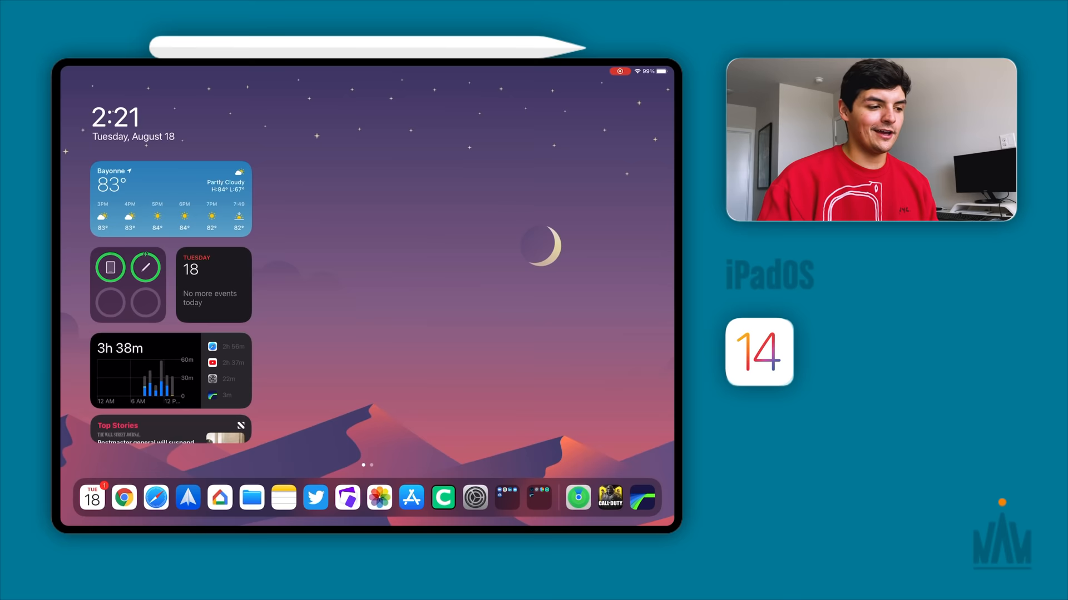
Long-press the Bayonne weather widget to show Edit Widget, Edit Home Screen and Remove Widget.
click(610, 498)
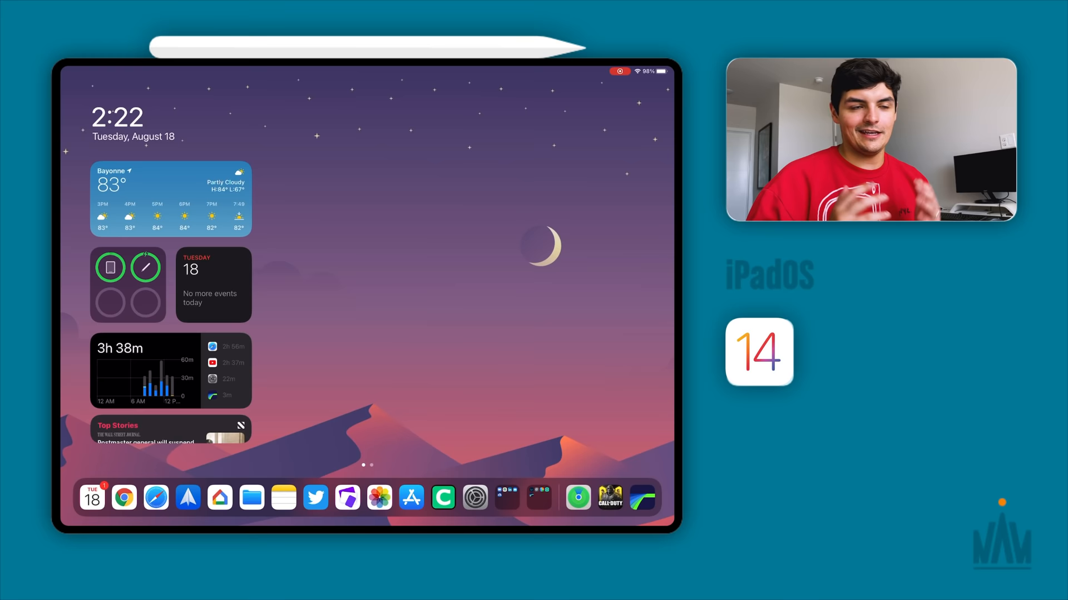
click(170, 198)
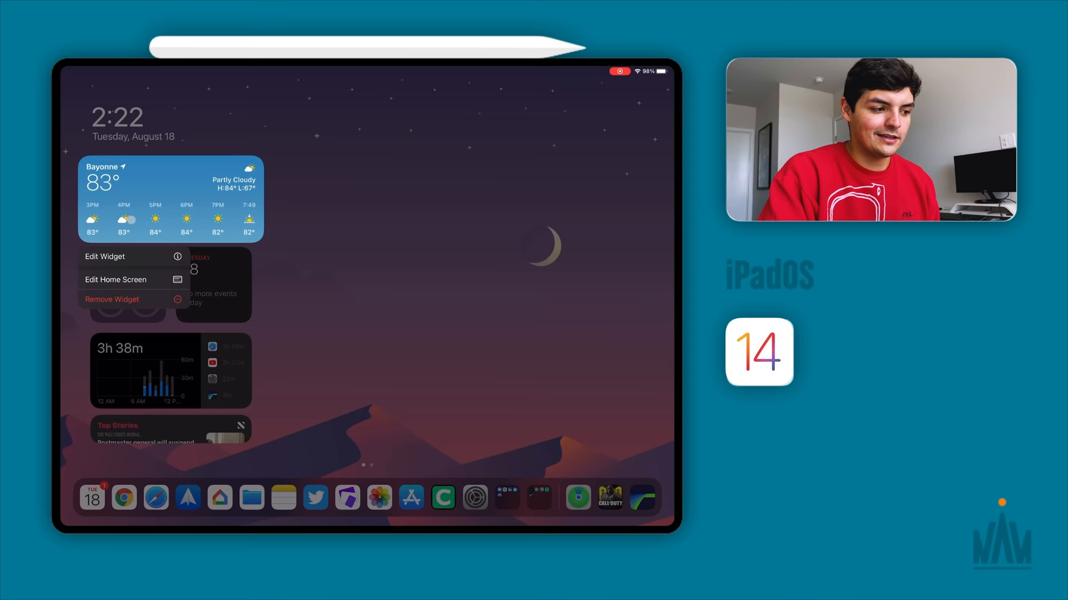
Launch Apple TV's Library Recent Purchases and answer Not Now to the Family Sharing invitation.
click(105, 257)
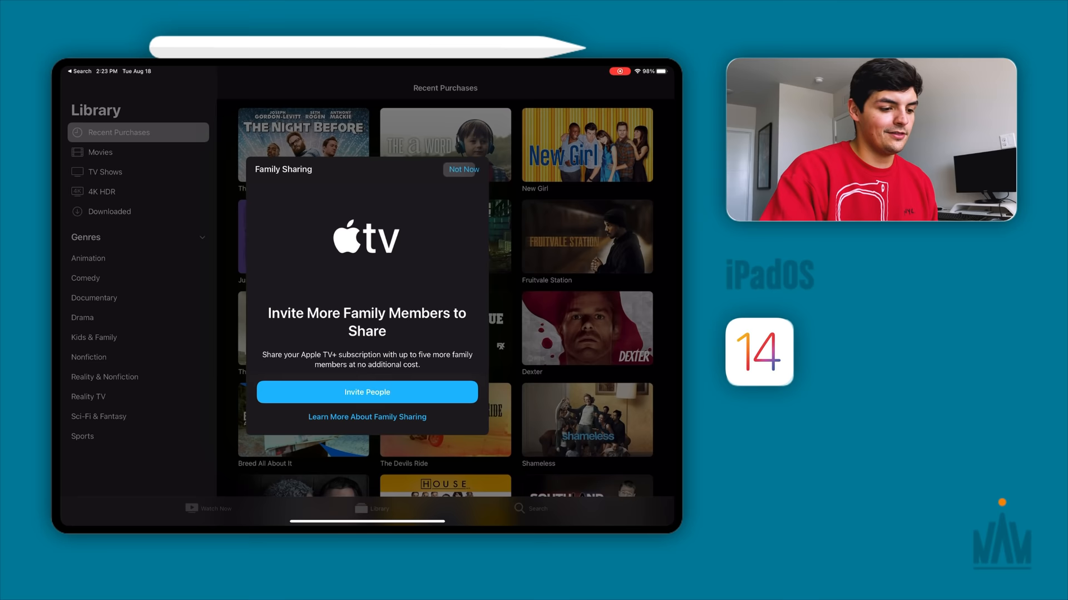
click(462, 169)
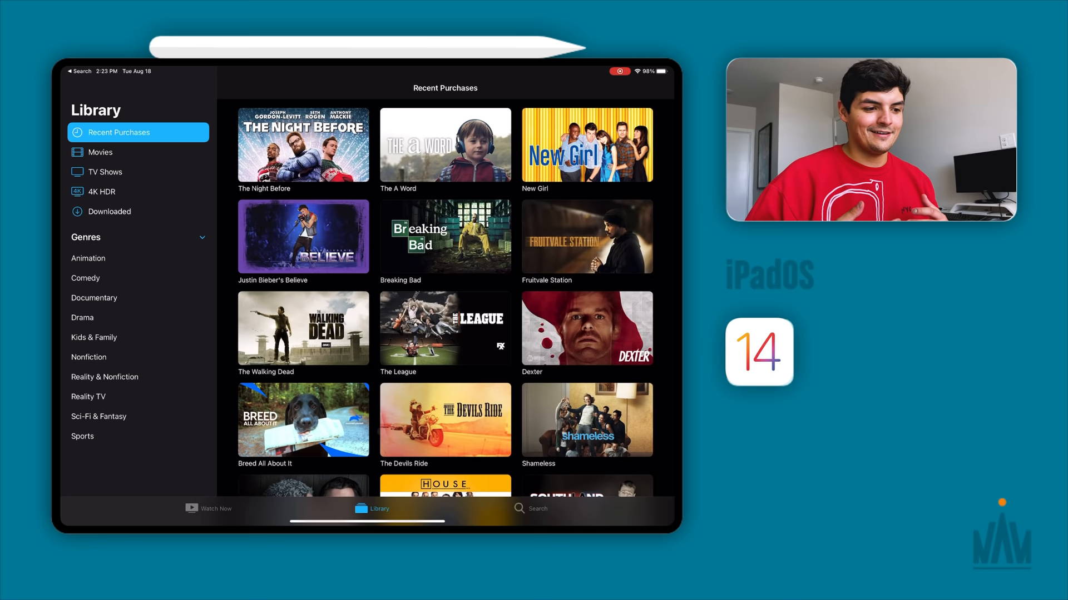